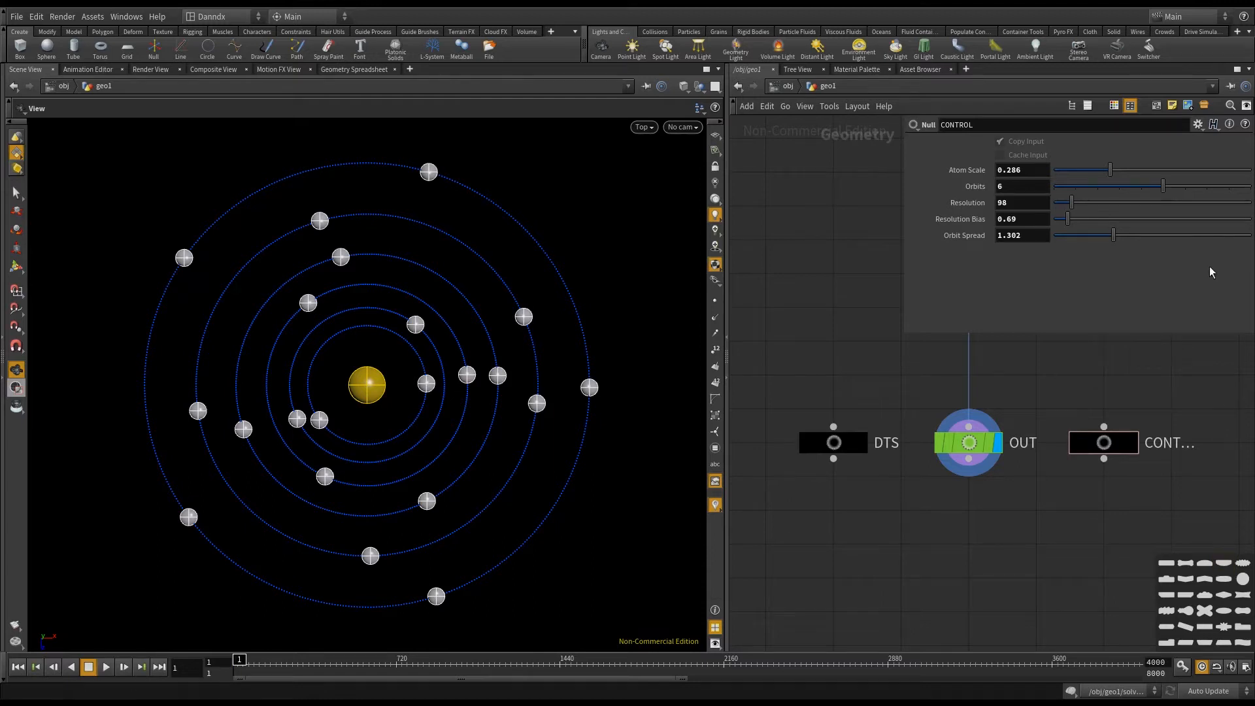
mouse_move(519, 400)
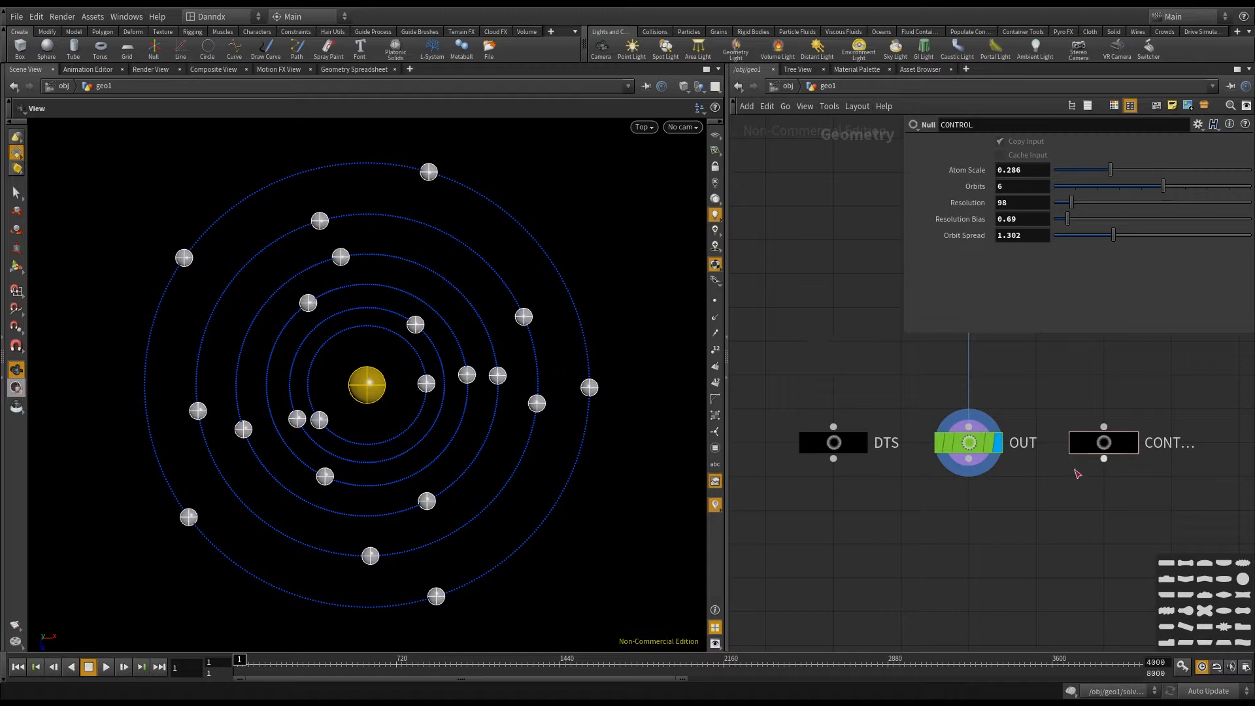
mouse_move(941, 436)
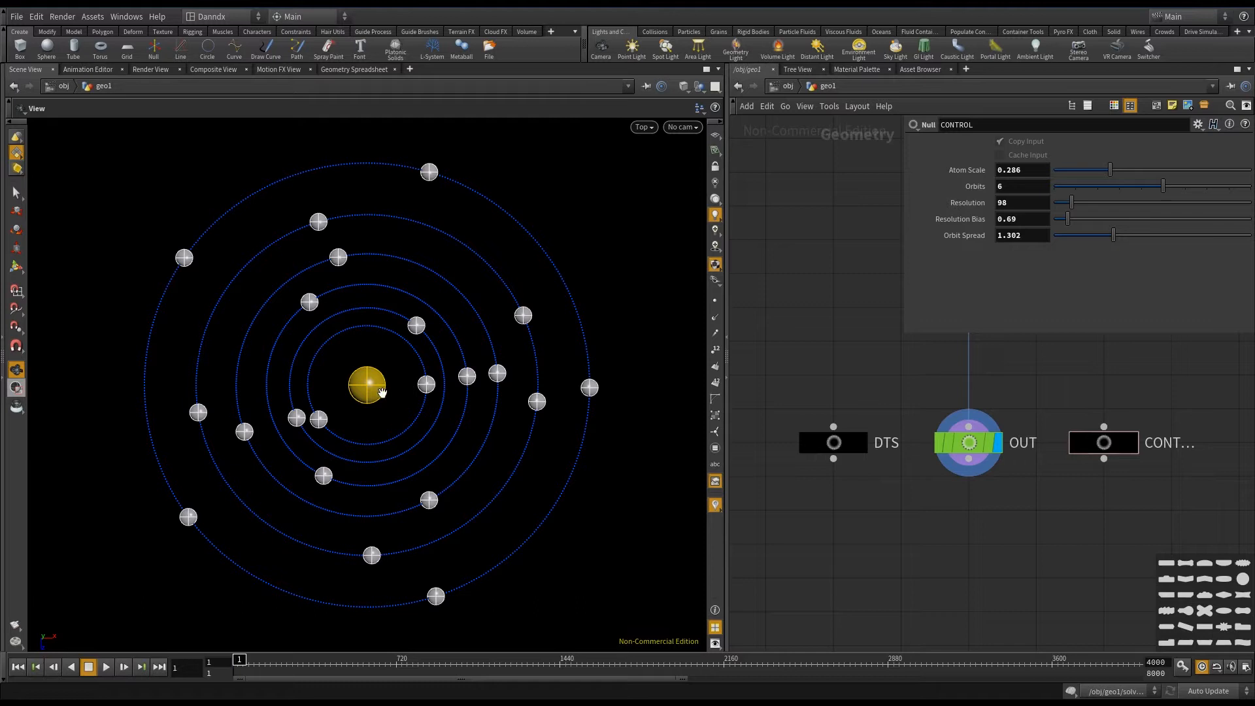
- Set Atom Scale to 0.269, try 2 orbits, then restore 6 orbits
drag(1109, 168, 1097, 169)
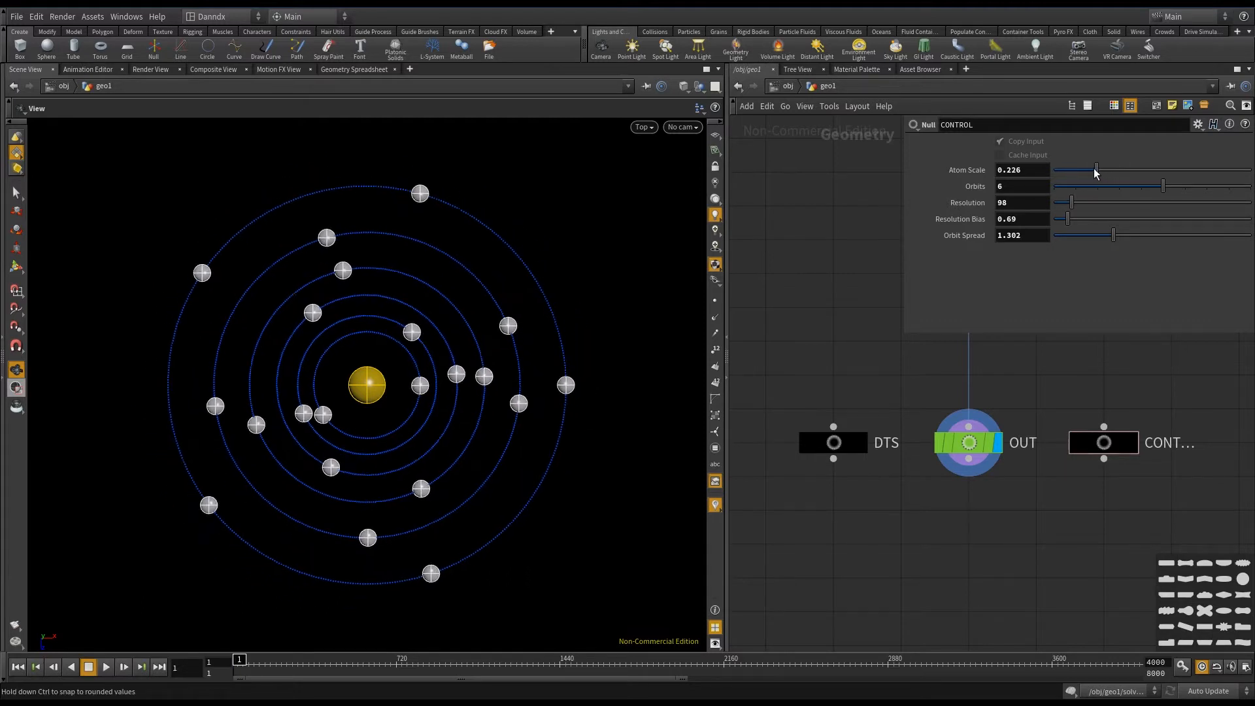
drag(1097, 168, 1119, 169)
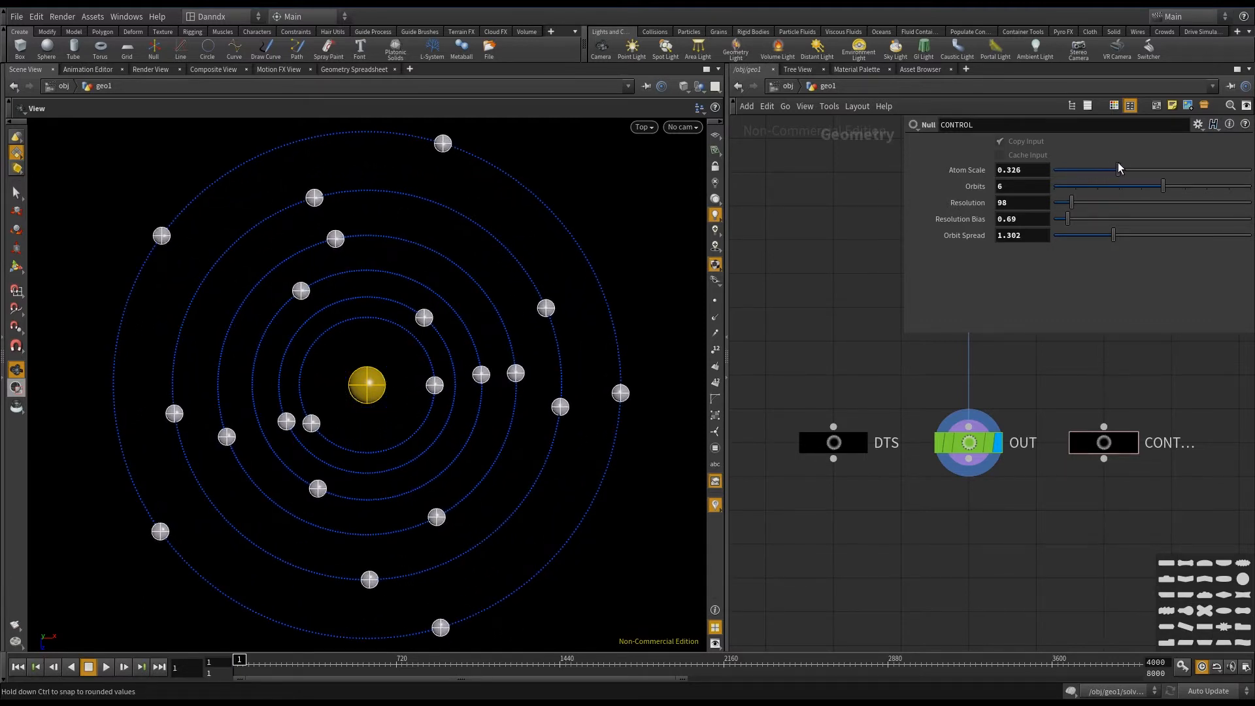
drag(1119, 169, 1106, 168)
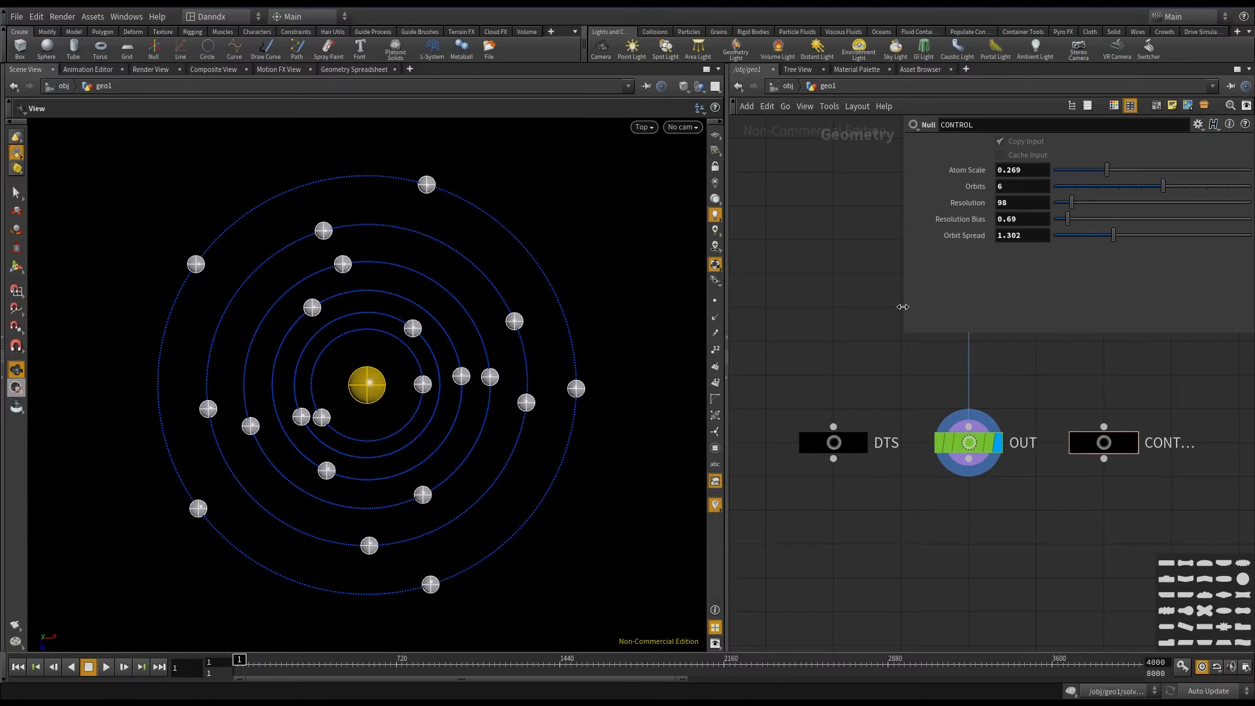
drag(1166, 185, 1075, 186)
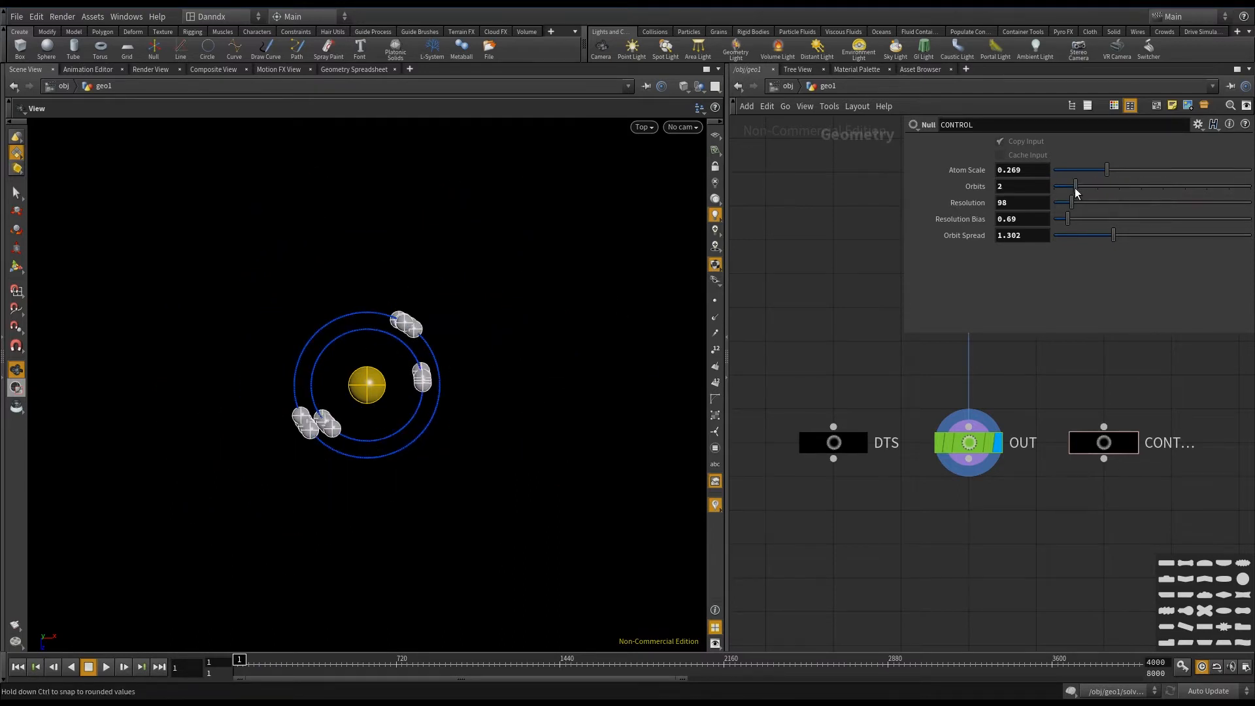
drag(1075, 186, 1164, 185)
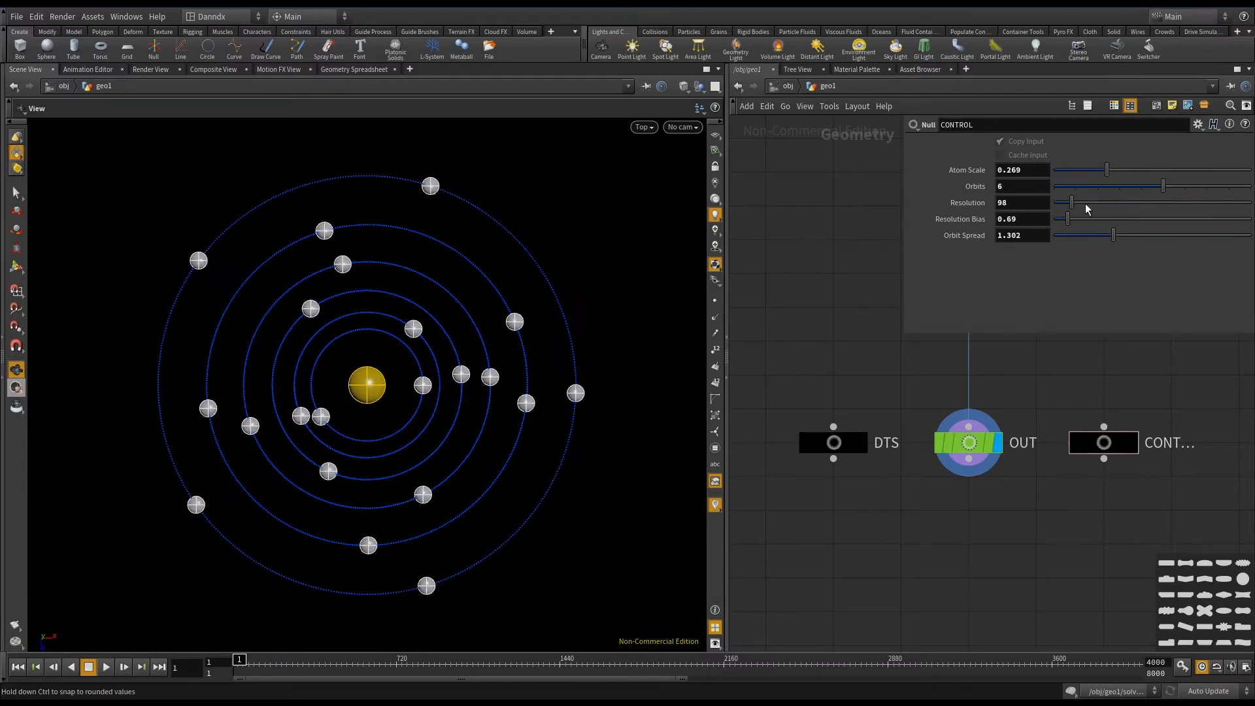
- Lower the resolution and raise the resolution bias to thin out the electrons
drag(1073, 203, 1066, 202)
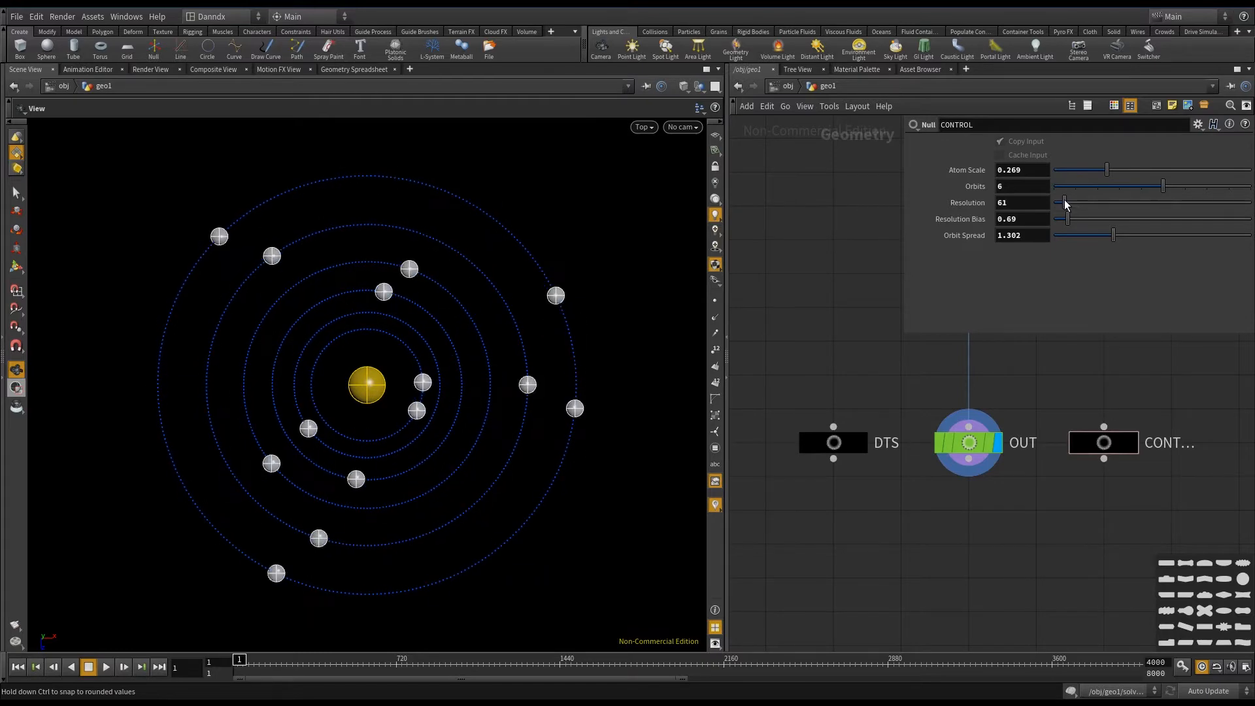
drag(1067, 202, 1063, 203)
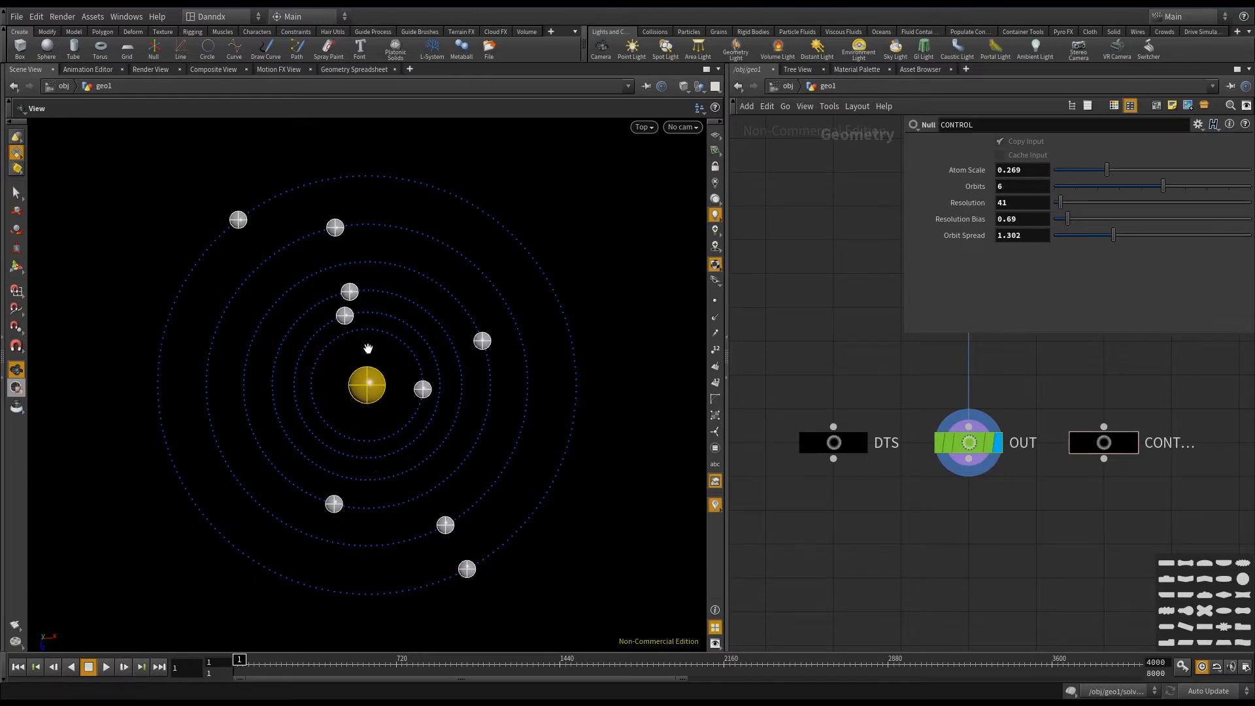
mouse_move(420, 182)
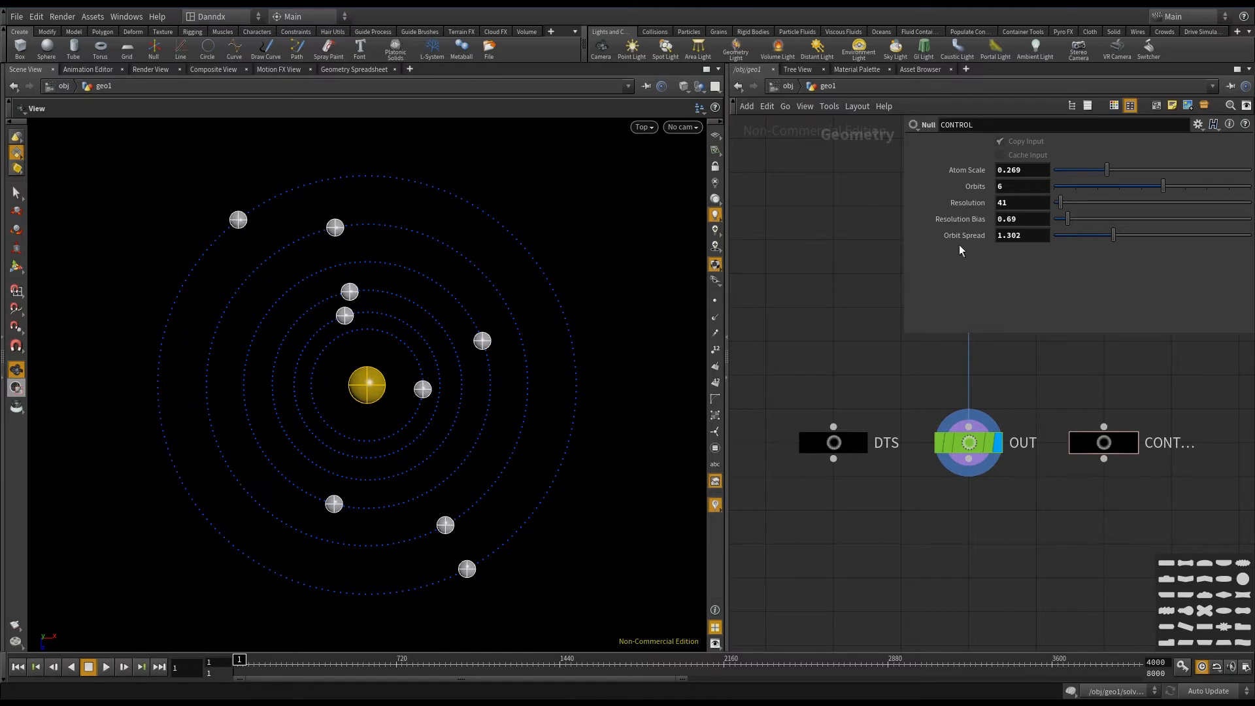
mouse_move(490, 463)
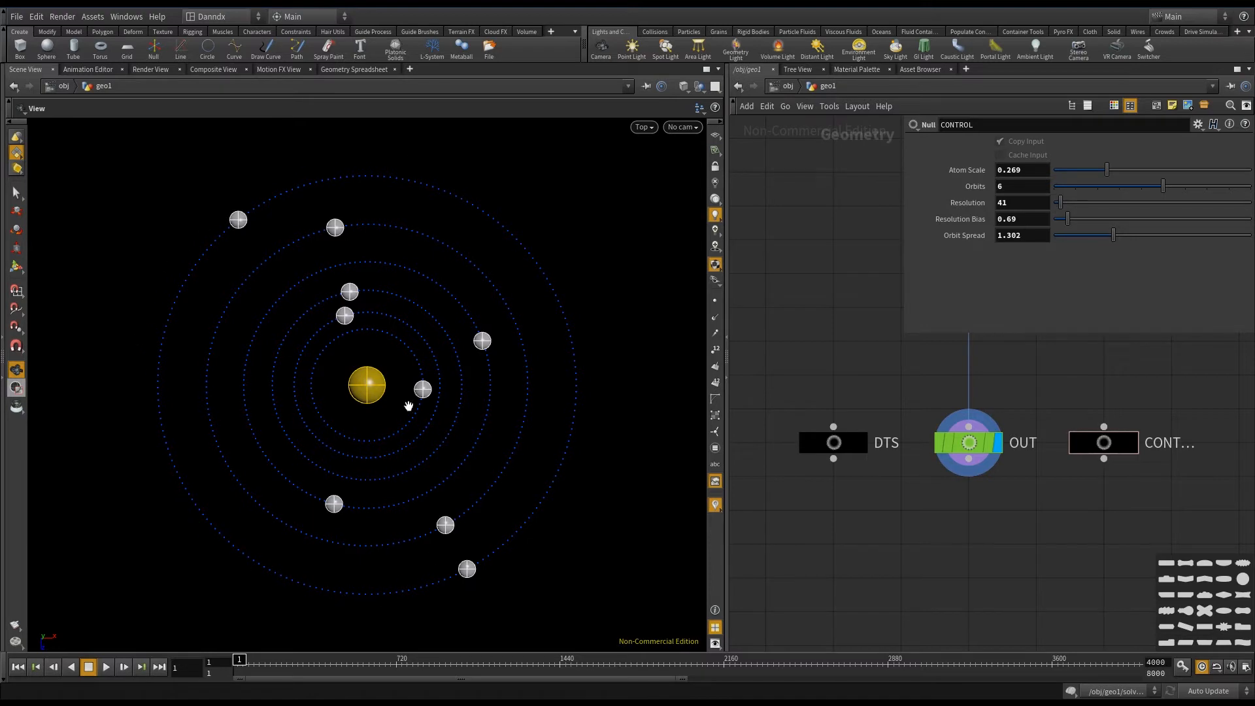
mouse_move(279, 424)
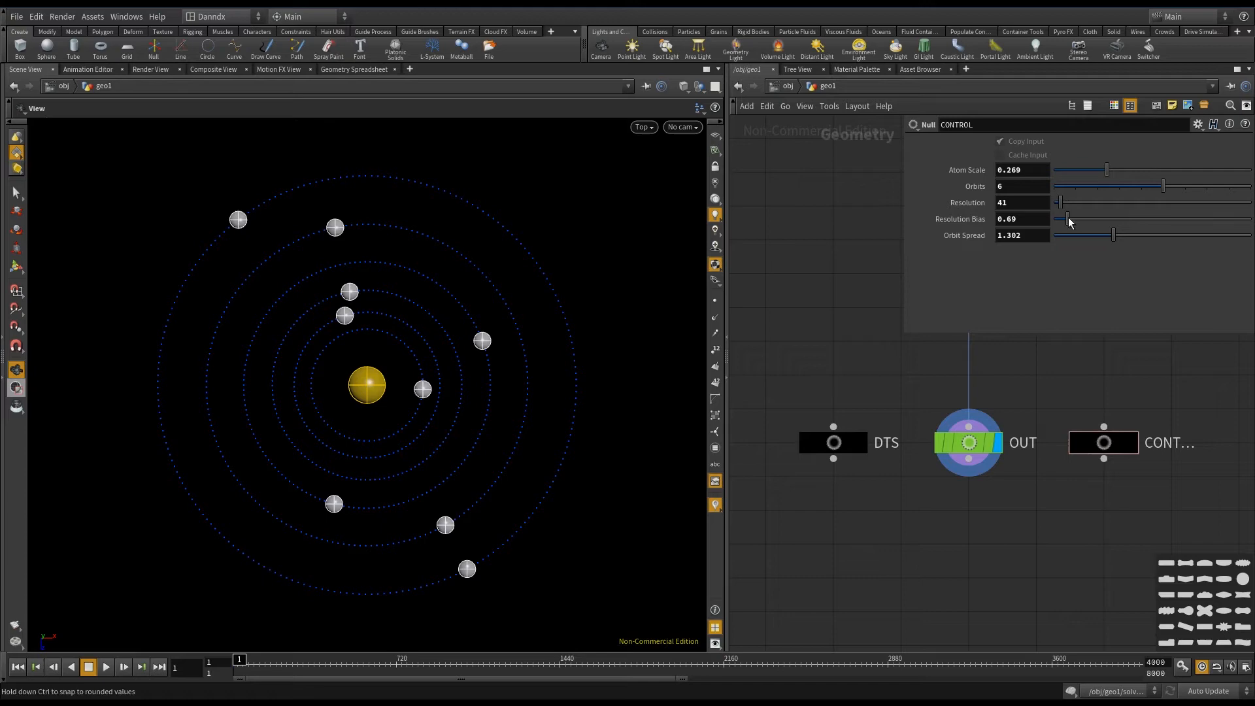
drag(1070, 219, 1083, 218)
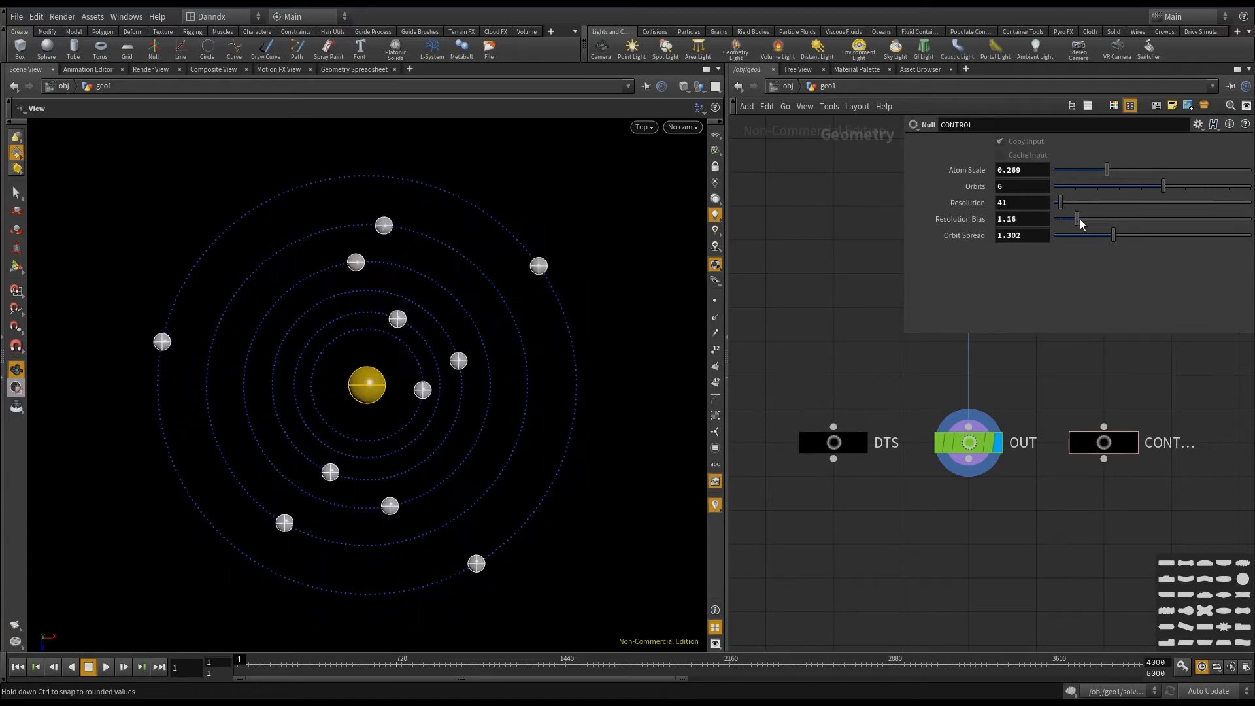
drag(1078, 202, 1060, 203)
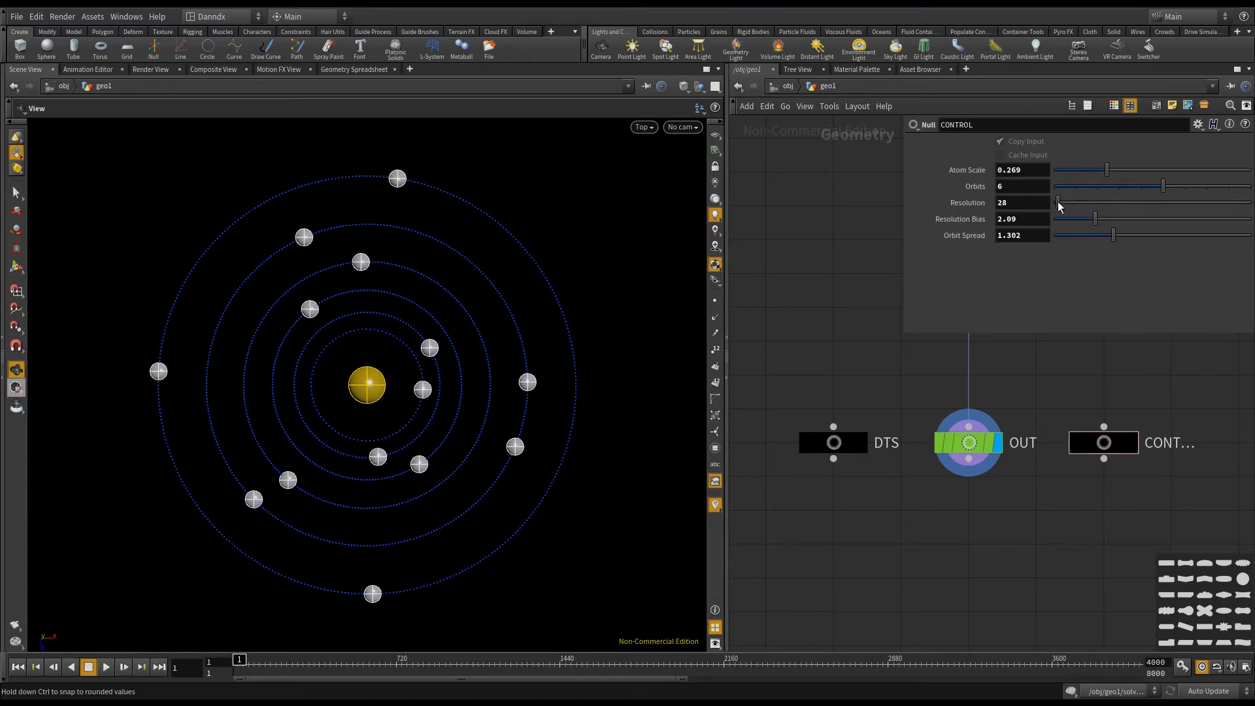
- Set resolution to 41 and orbit spread to 1.156 for tighter rings
drag(1058, 205, 1073, 204)
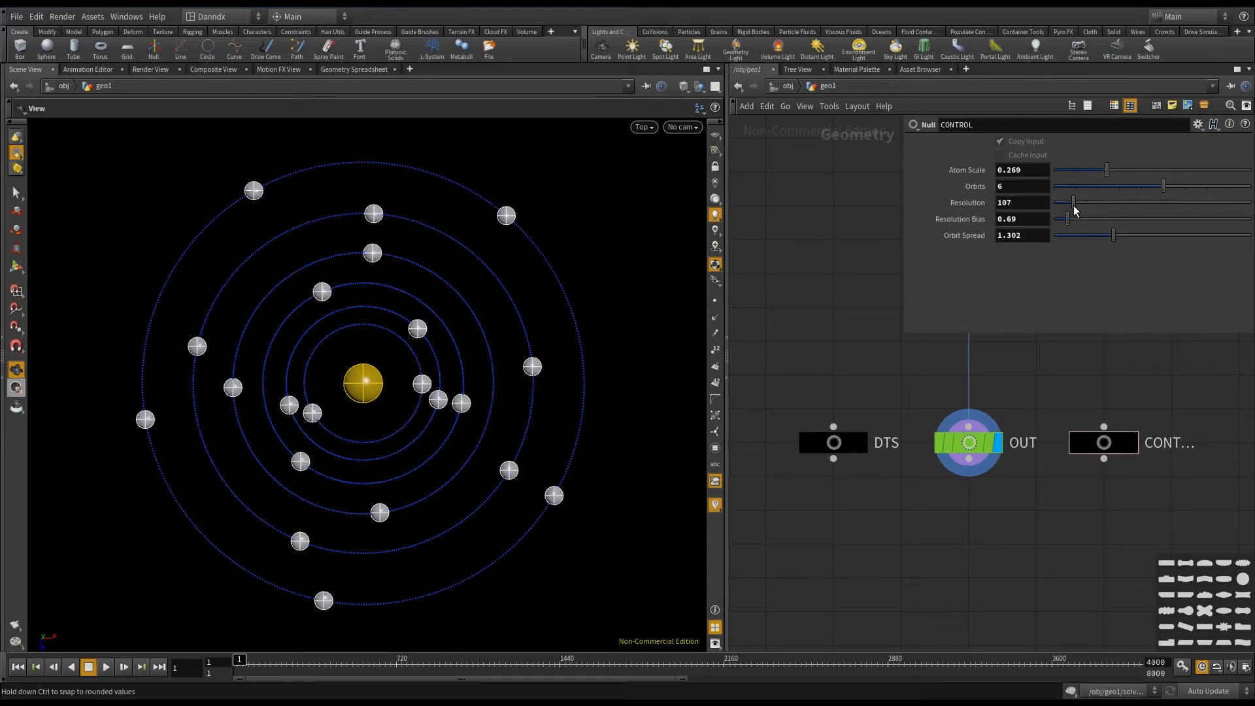
drag(1073, 203, 1061, 203)
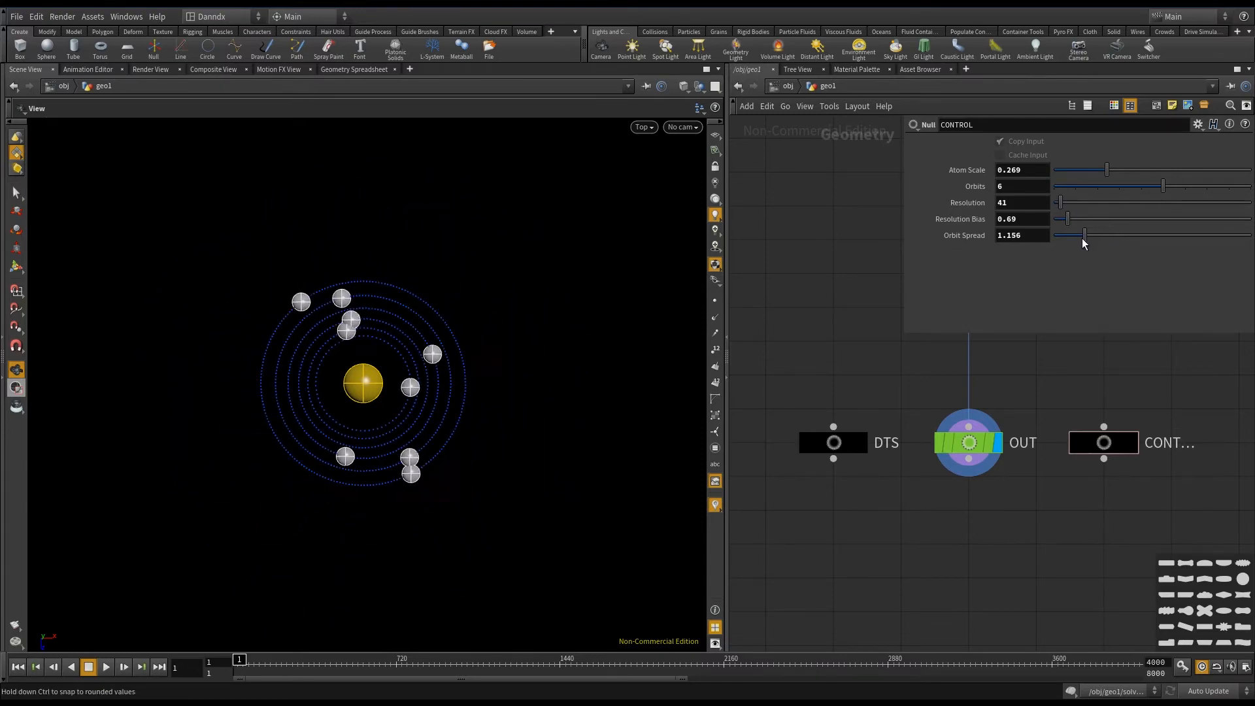
drag(1083, 234, 1119, 235)
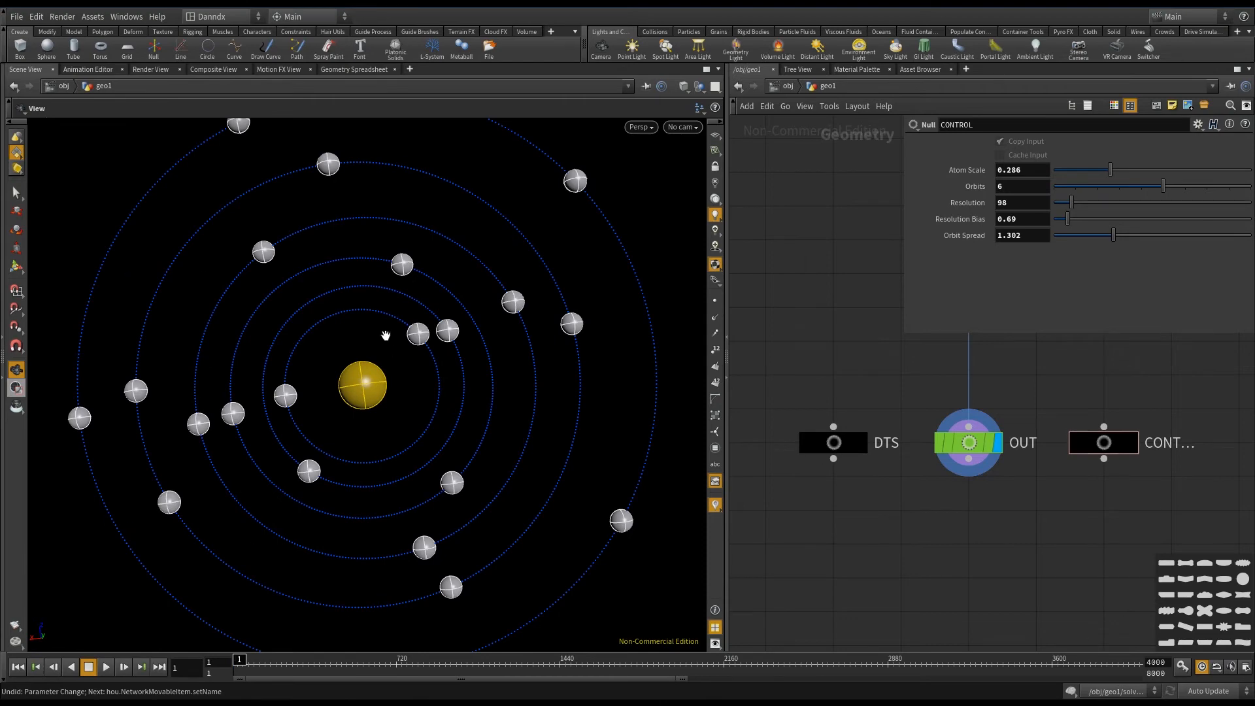
- Tumble the Persp view and play the tilting-orbit animation
drag(385, 335, 436, 438)
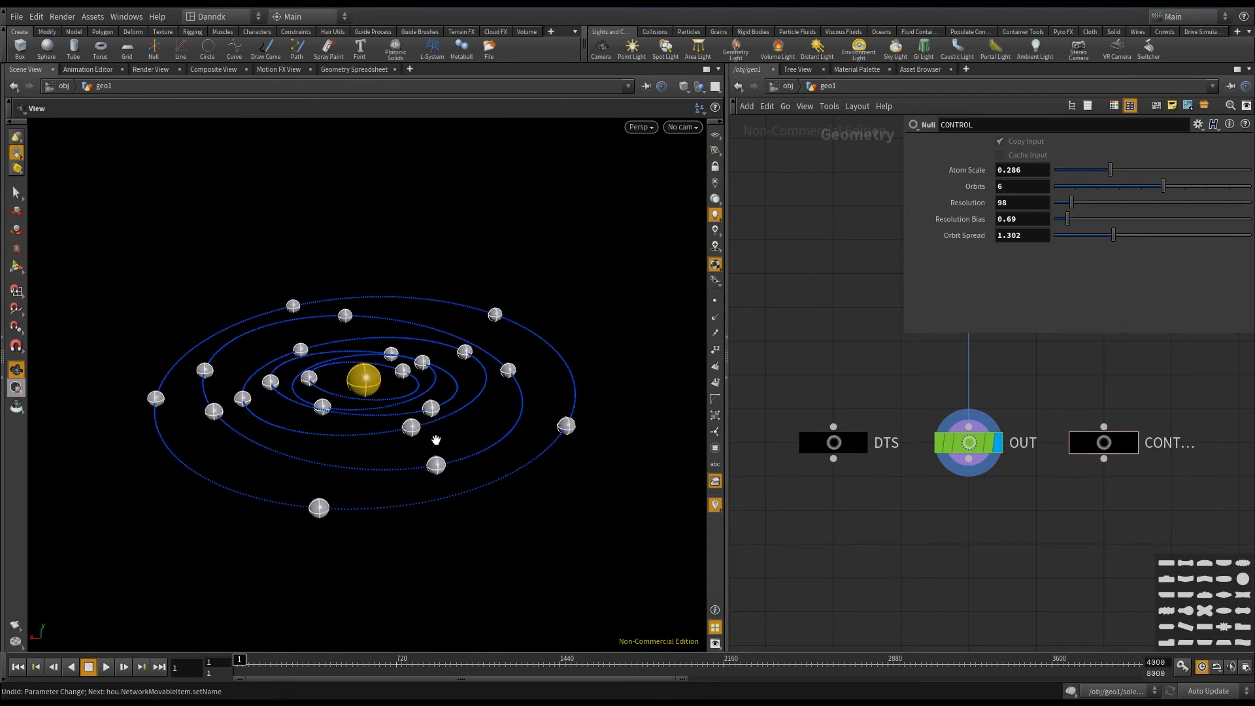
click(105, 666)
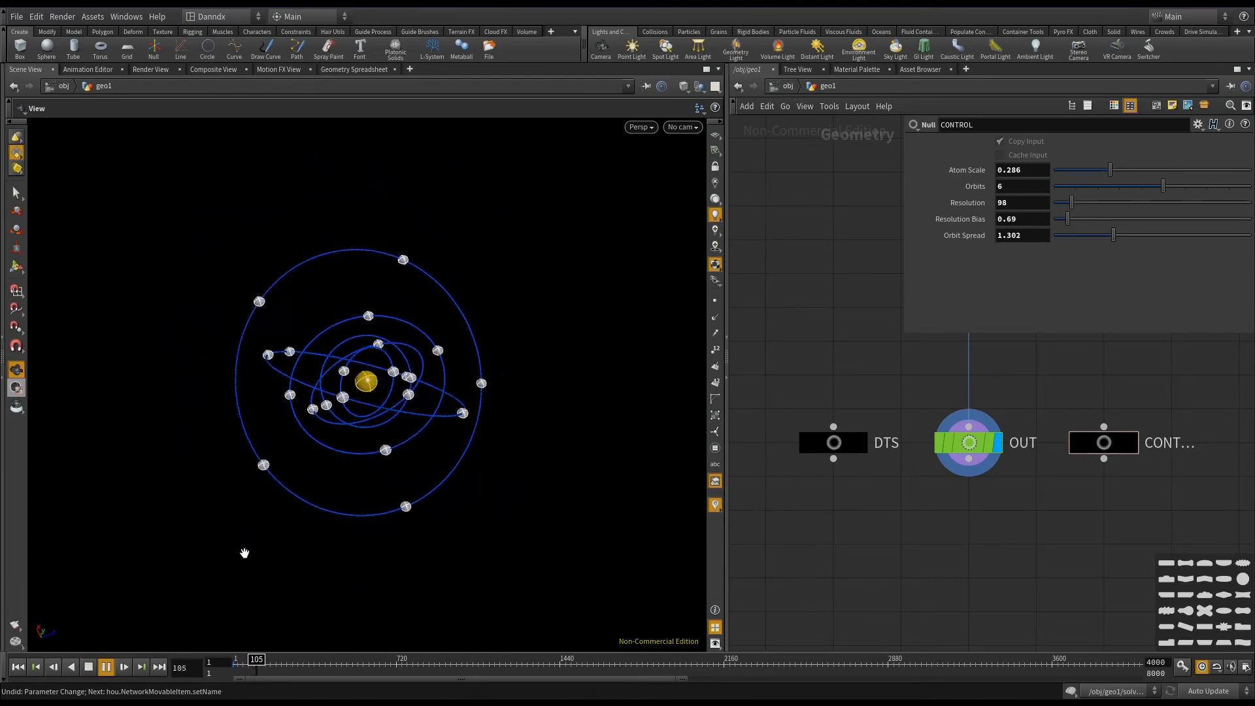
click(105, 667)
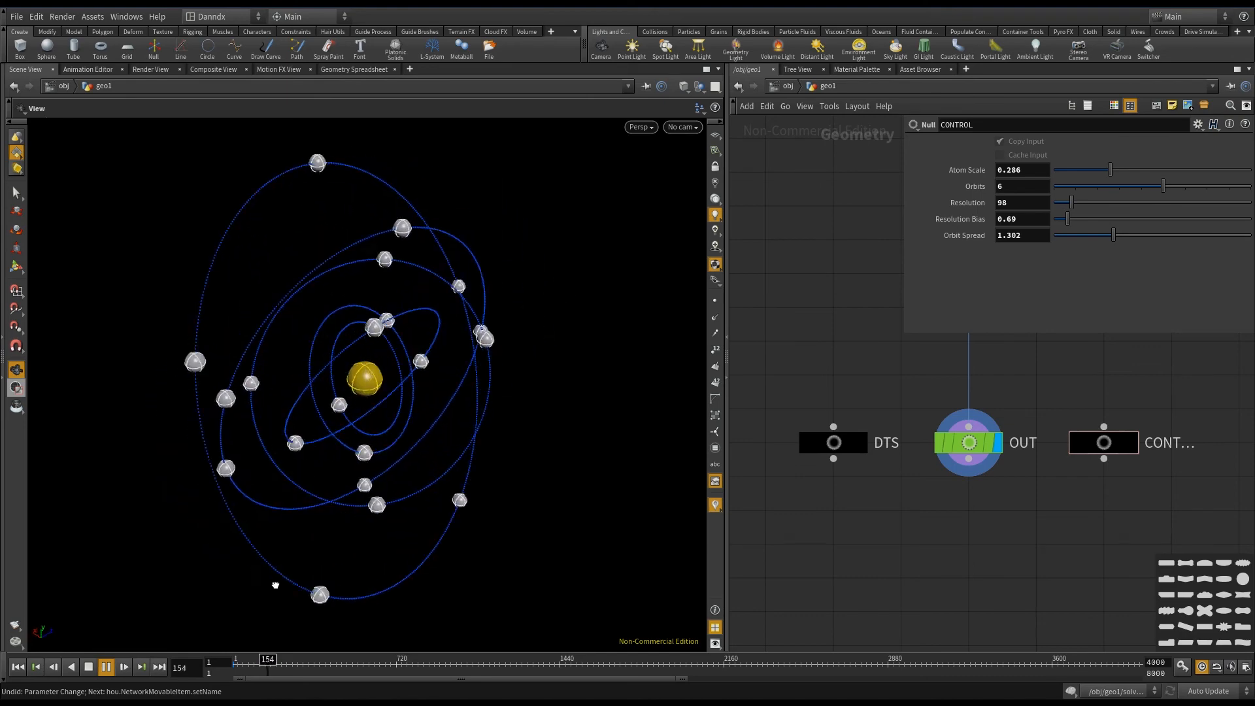